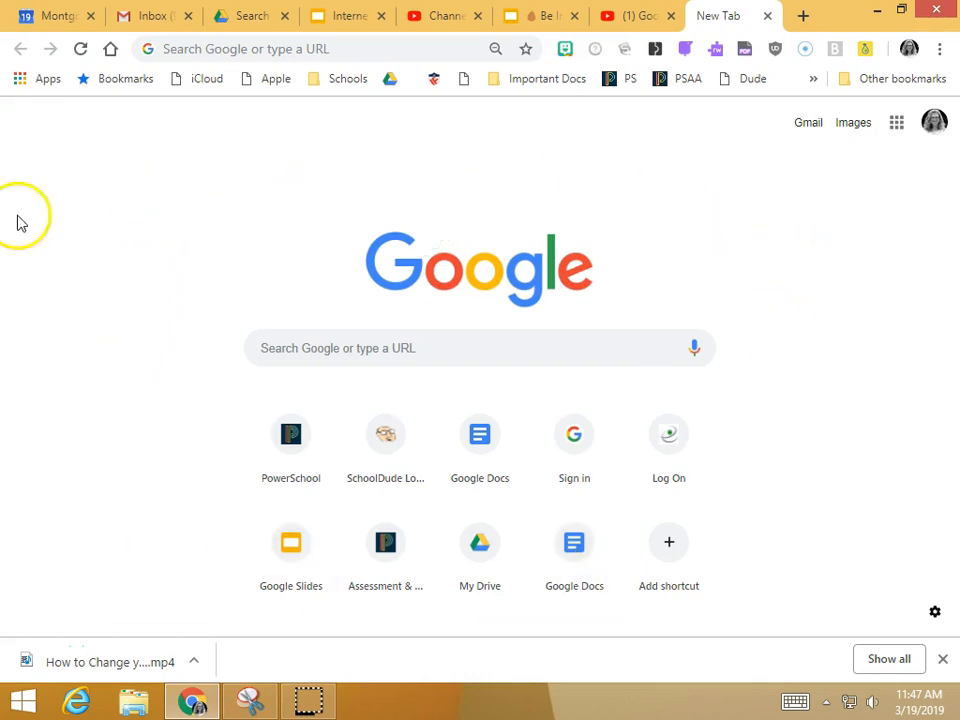
pyautogui.moveTo(934, 122)
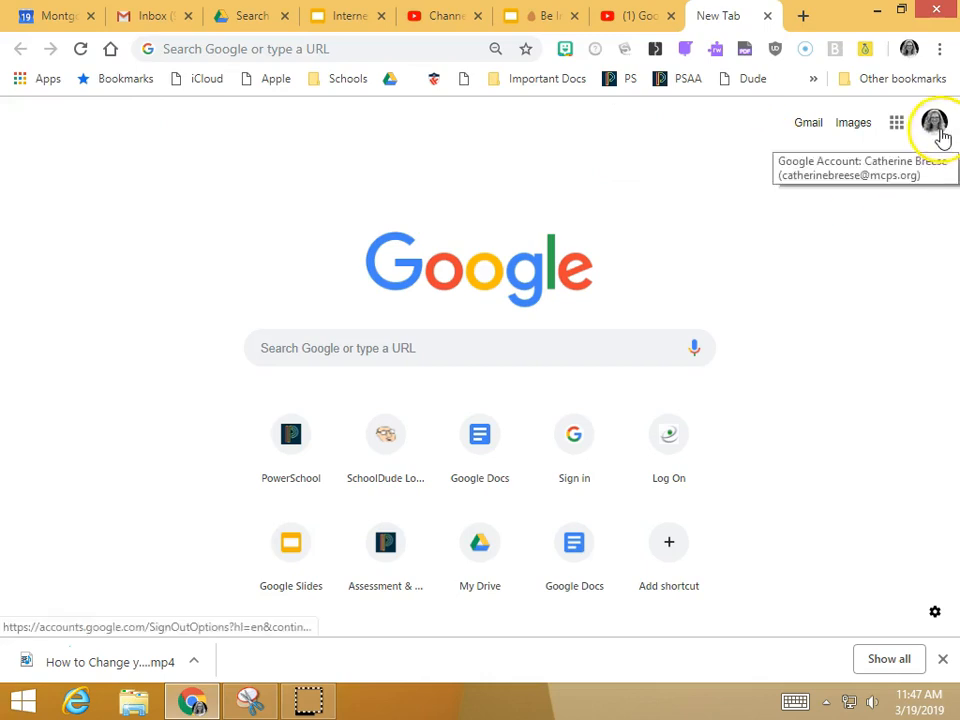
# - Reach the Google Account home page through the profile avatar's account menu
pyautogui.click(932, 122)
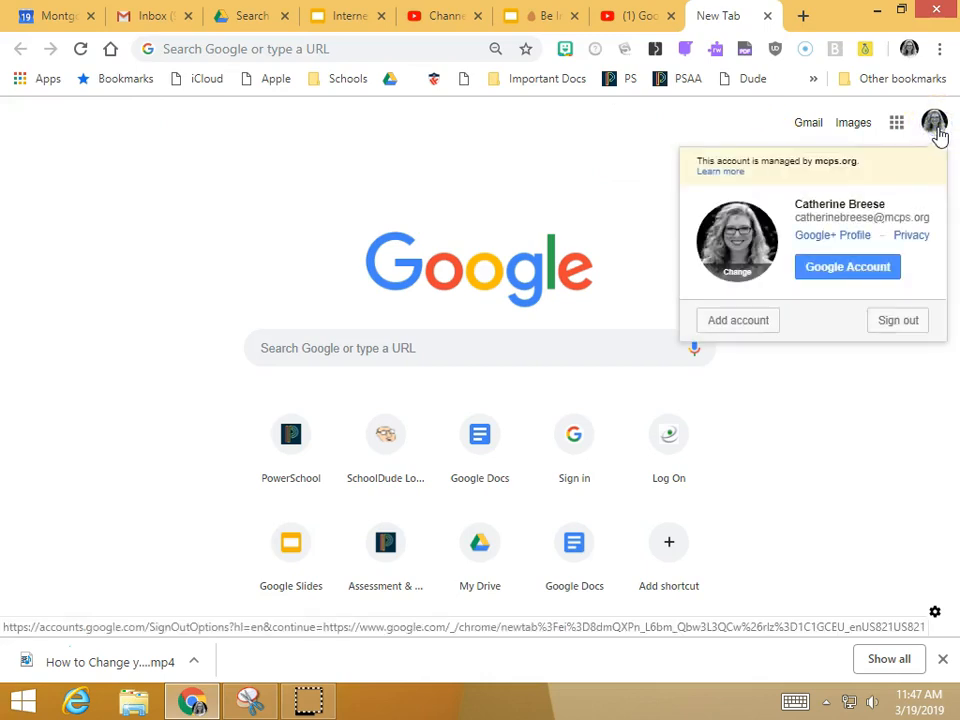
pyautogui.moveTo(848, 266)
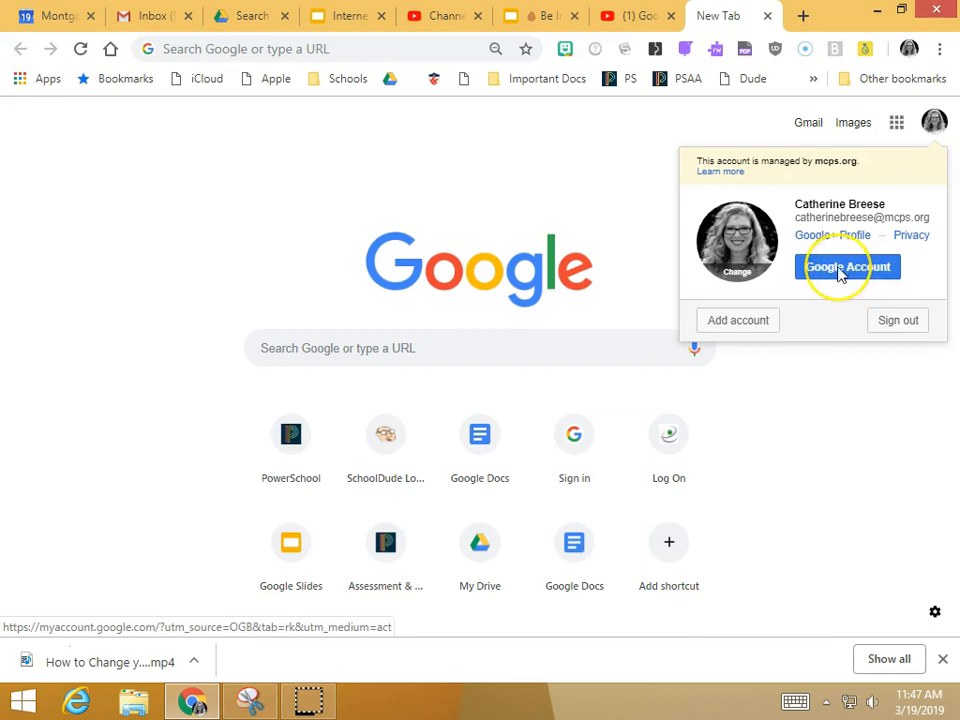
pyautogui.click(848, 266)
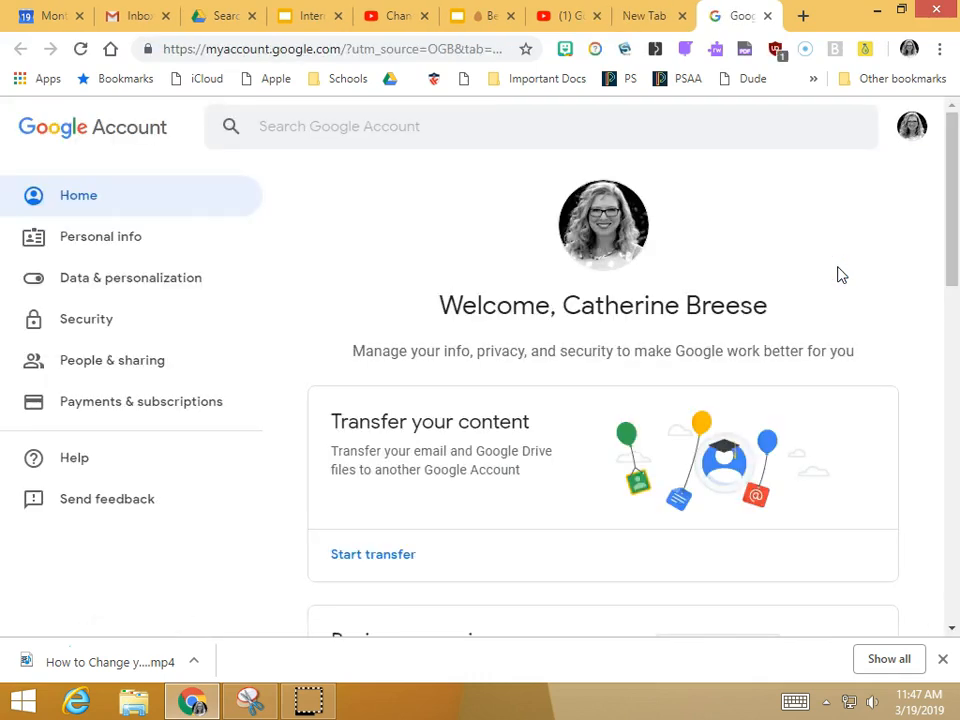
pyautogui.moveTo(100, 236)
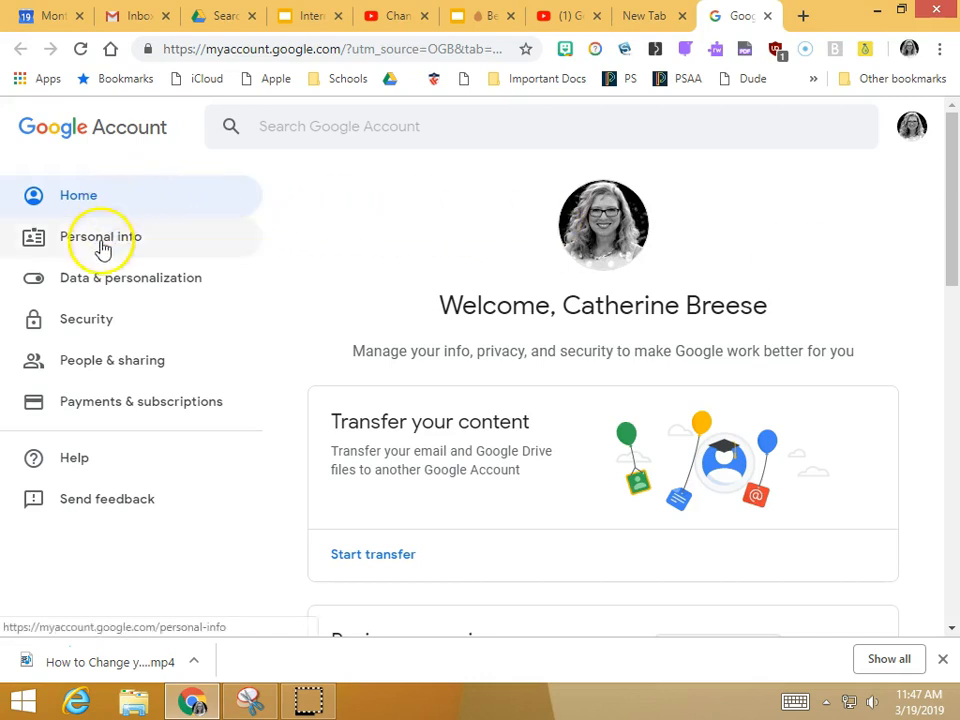
pyautogui.moveTo(88, 324)
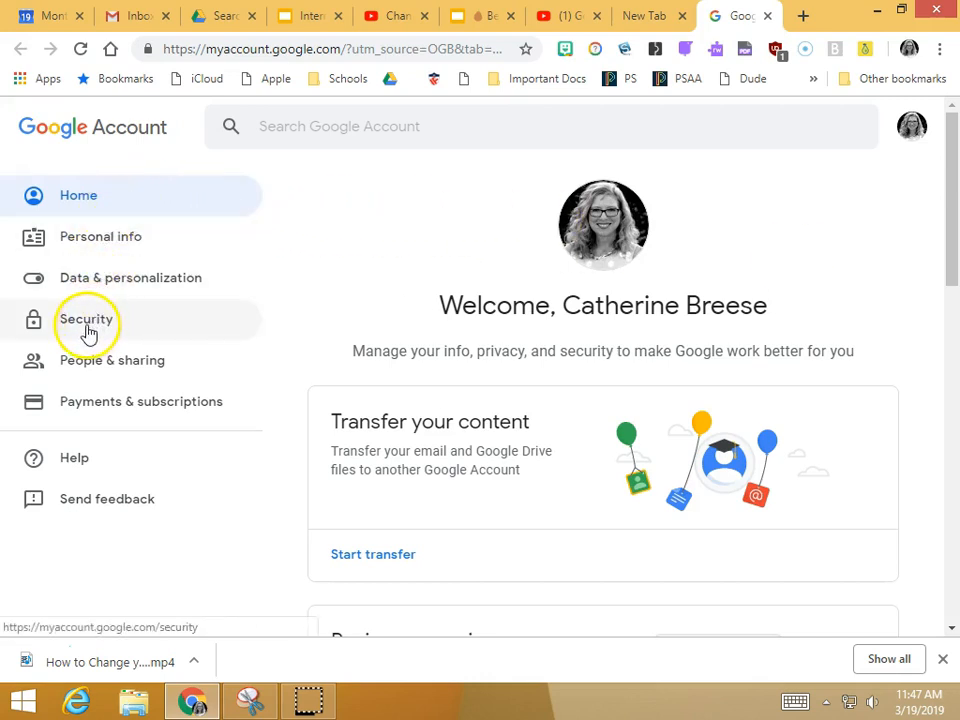
# - From Security, reach the Password option under Signing in to Google
pyautogui.click(86, 320)
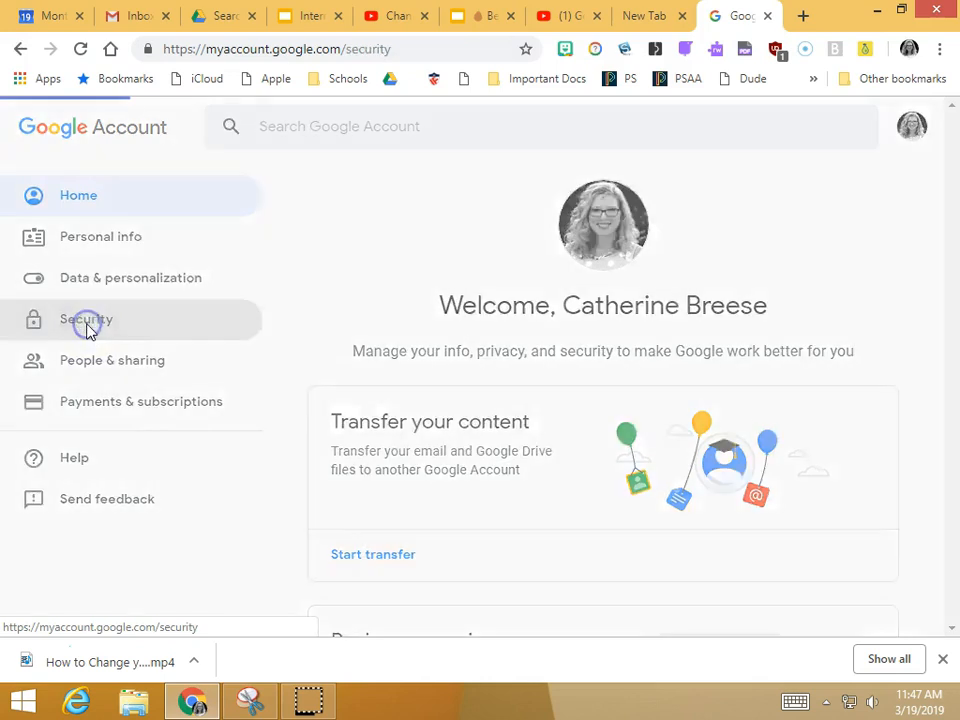
pyautogui.click(86, 320)
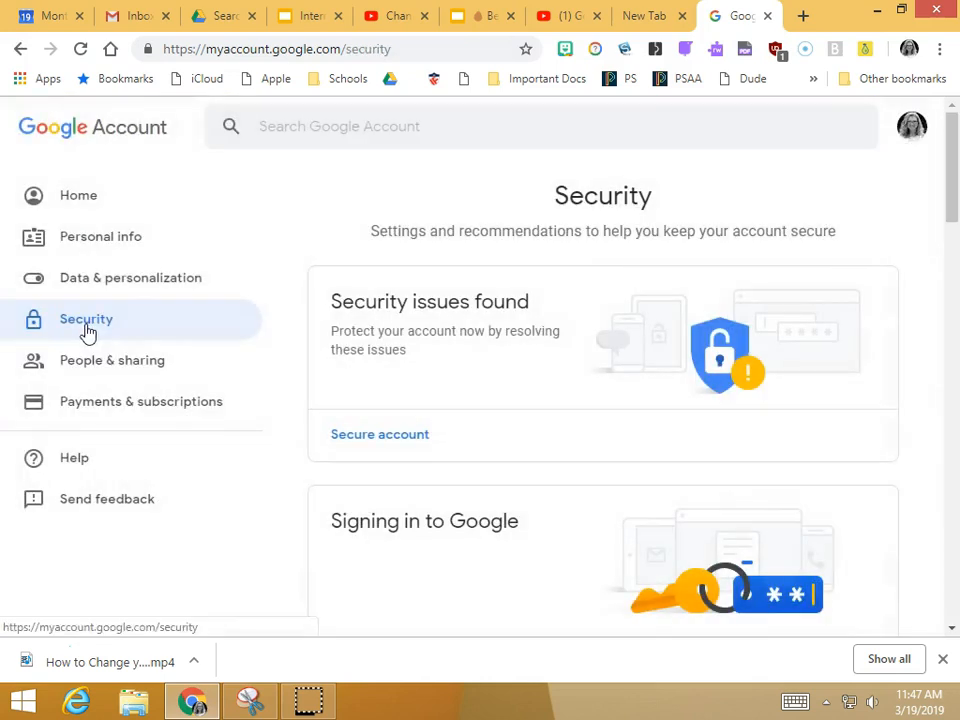
pyautogui.scroll(-3)
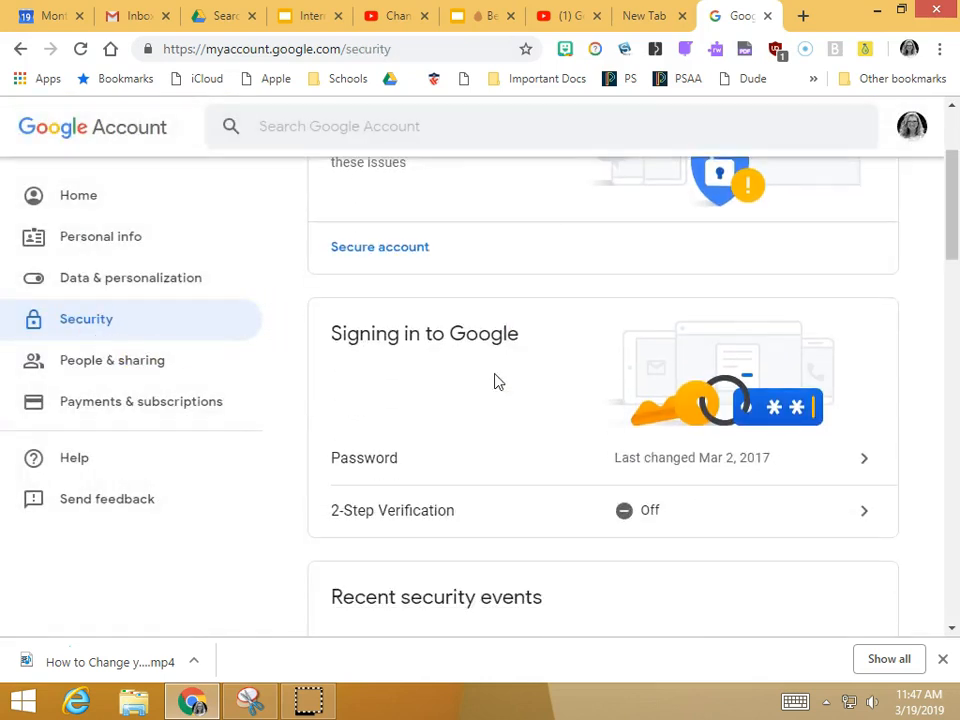
pyautogui.moveTo(486, 344)
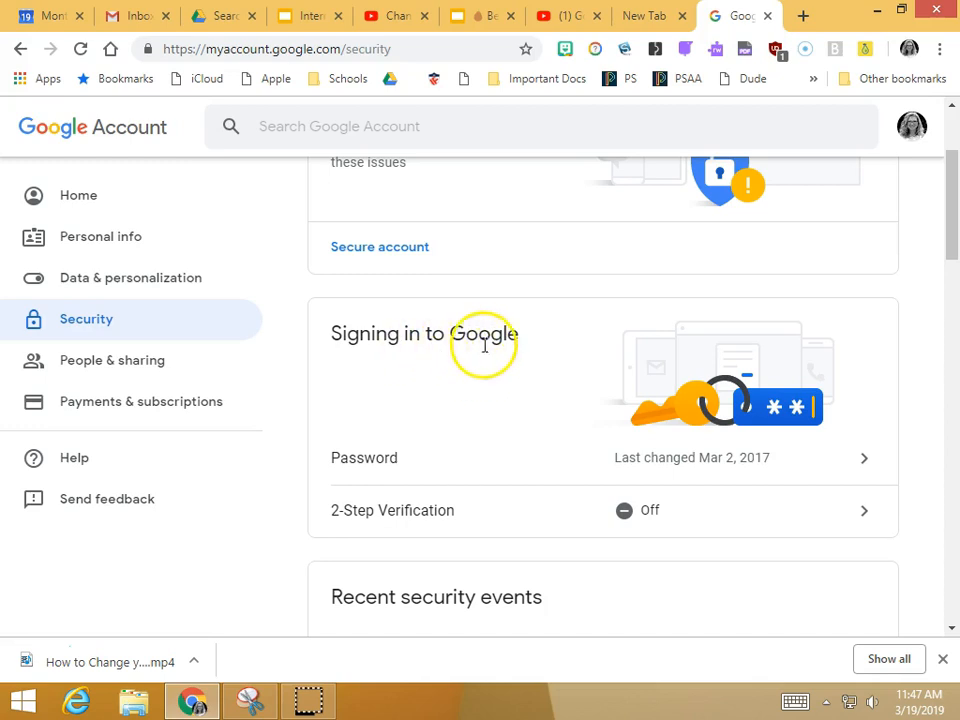
pyautogui.moveTo(364, 456)
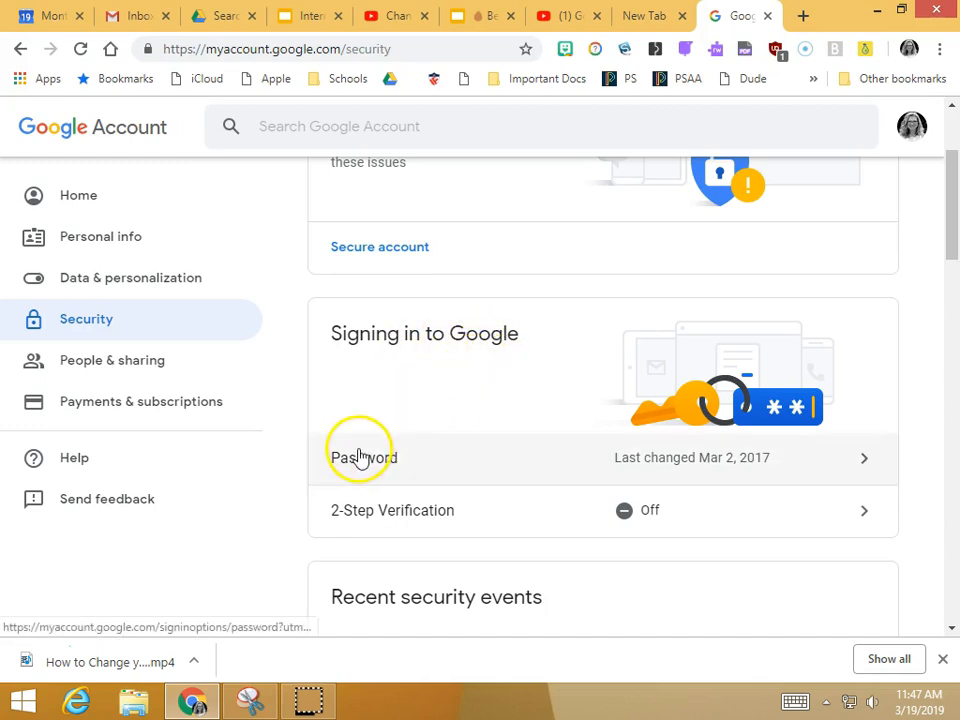
pyautogui.moveTo(864, 468)
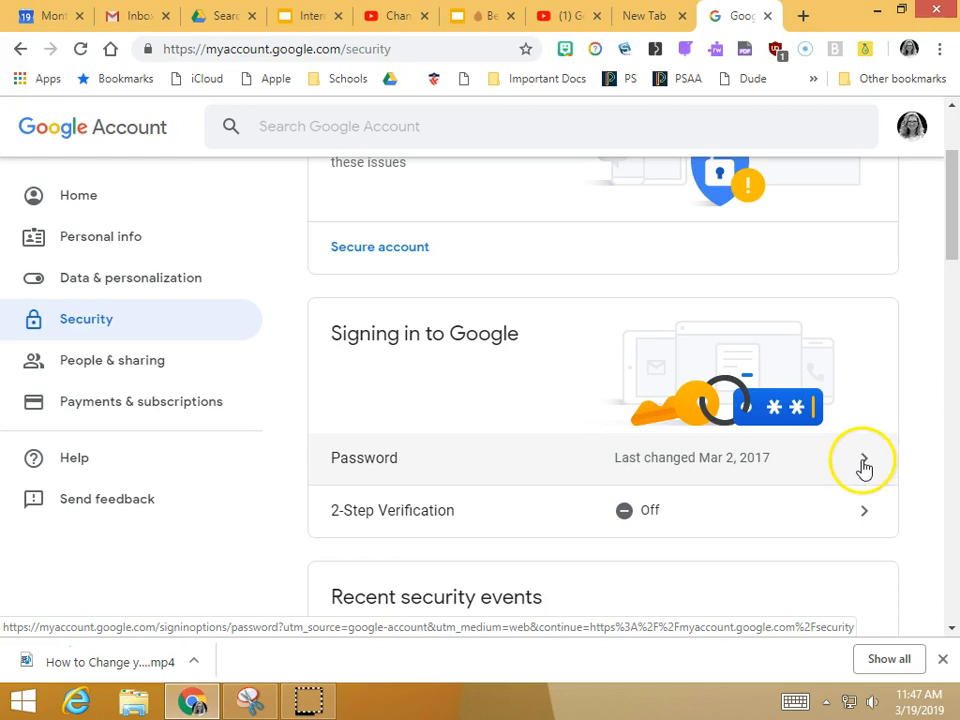
pyautogui.click(864, 464)
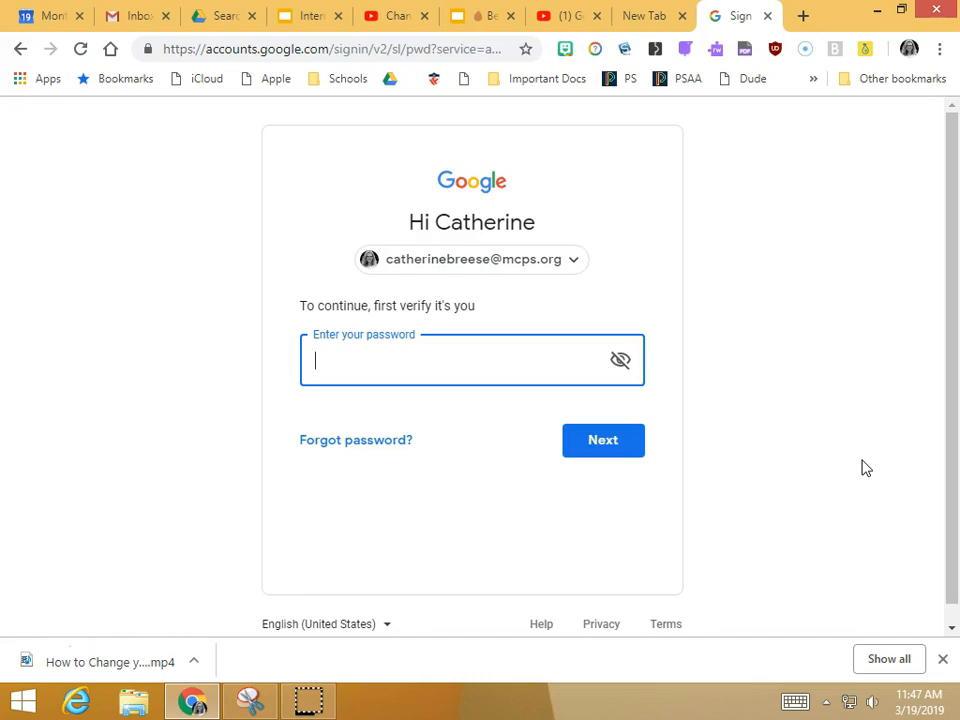
# - Submit the current password so identity is verified for the password change
pyautogui.write('••')
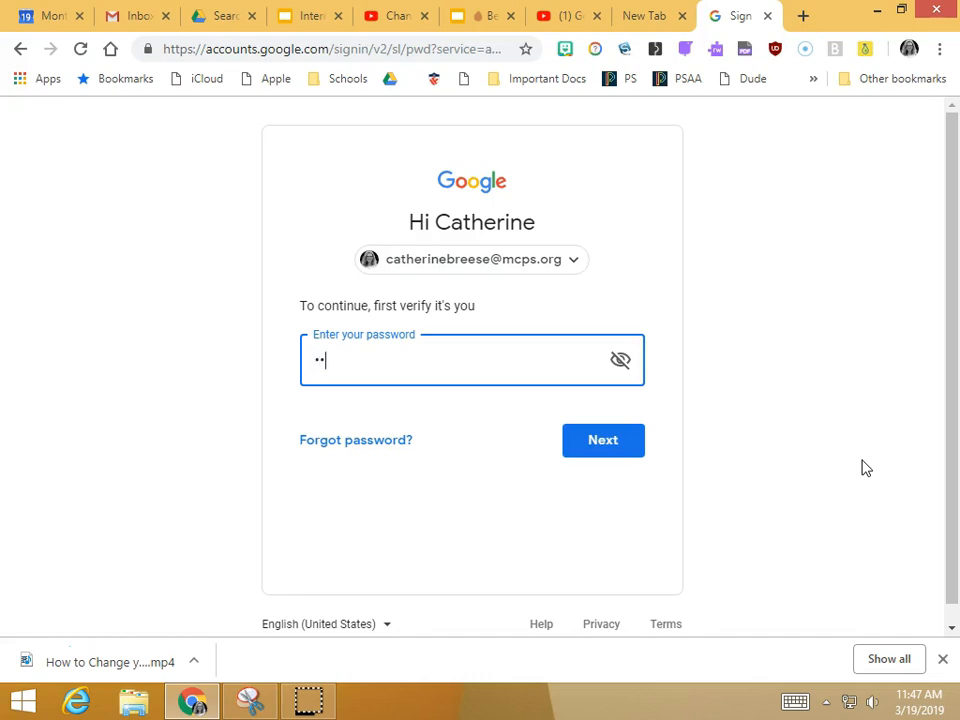
pyautogui.click(602, 440)
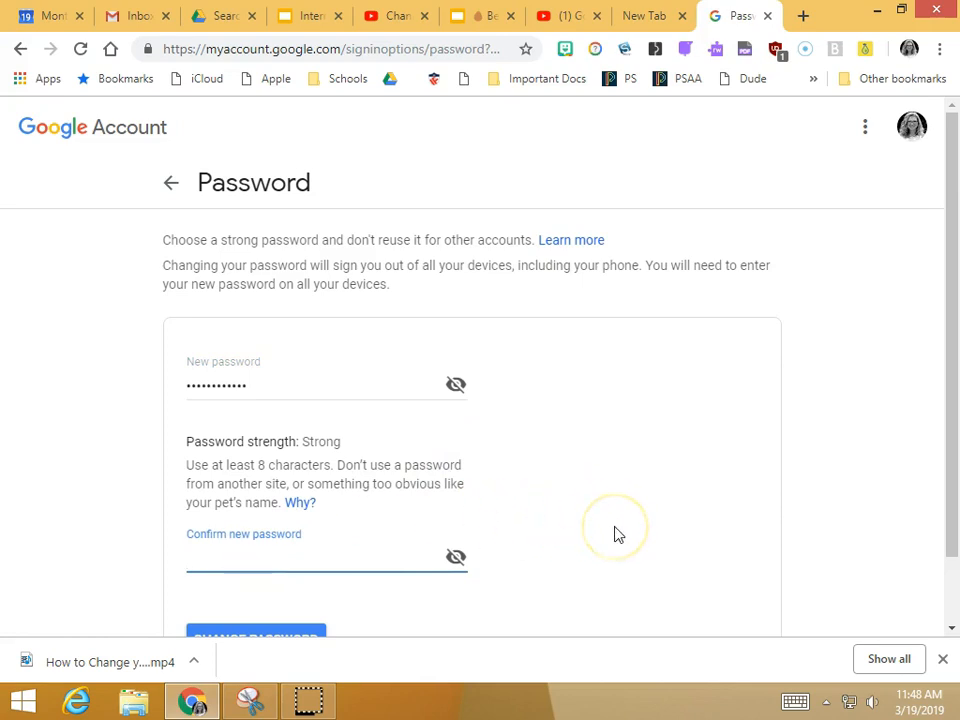
# - Fill New password and Confirm new password with the matching Strong-rated password
pyautogui.write('••')
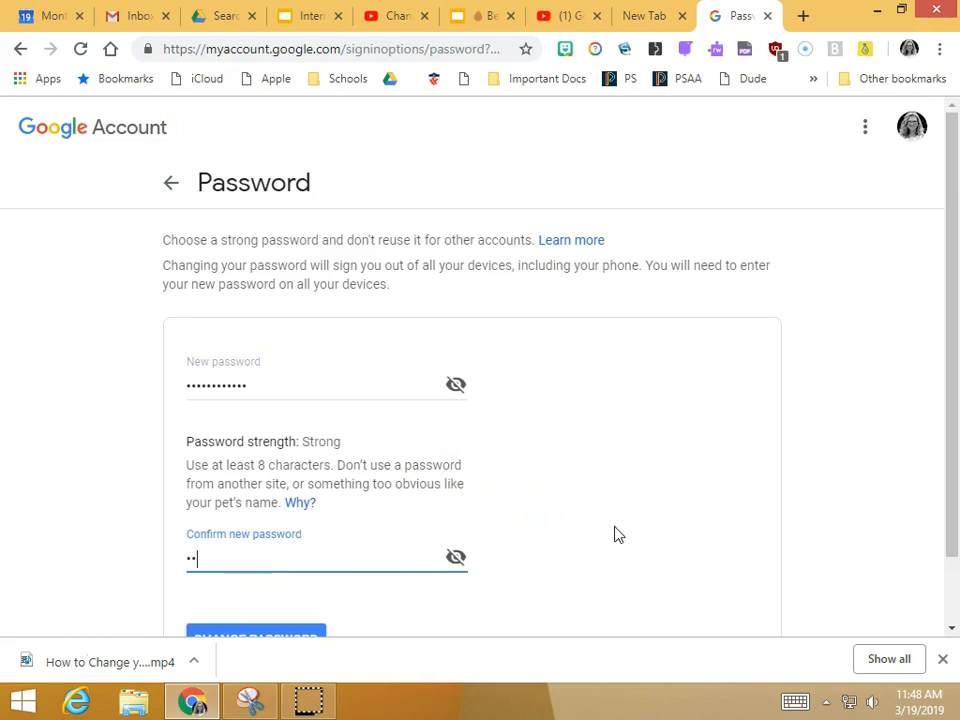
pyautogui.scroll(-3)
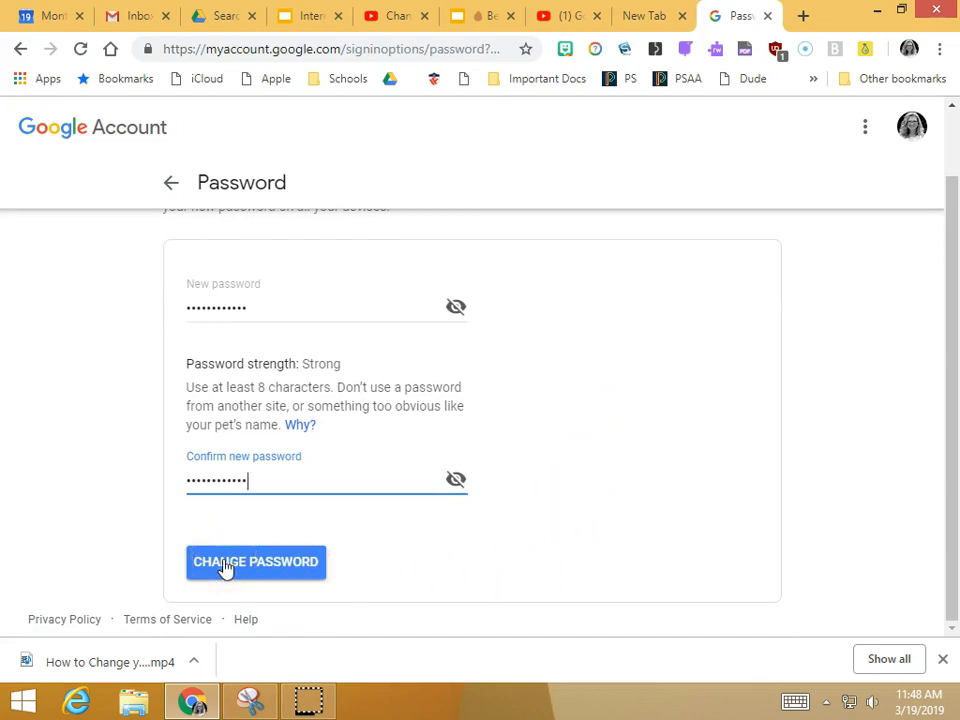
pyautogui.moveTo(390, 520)
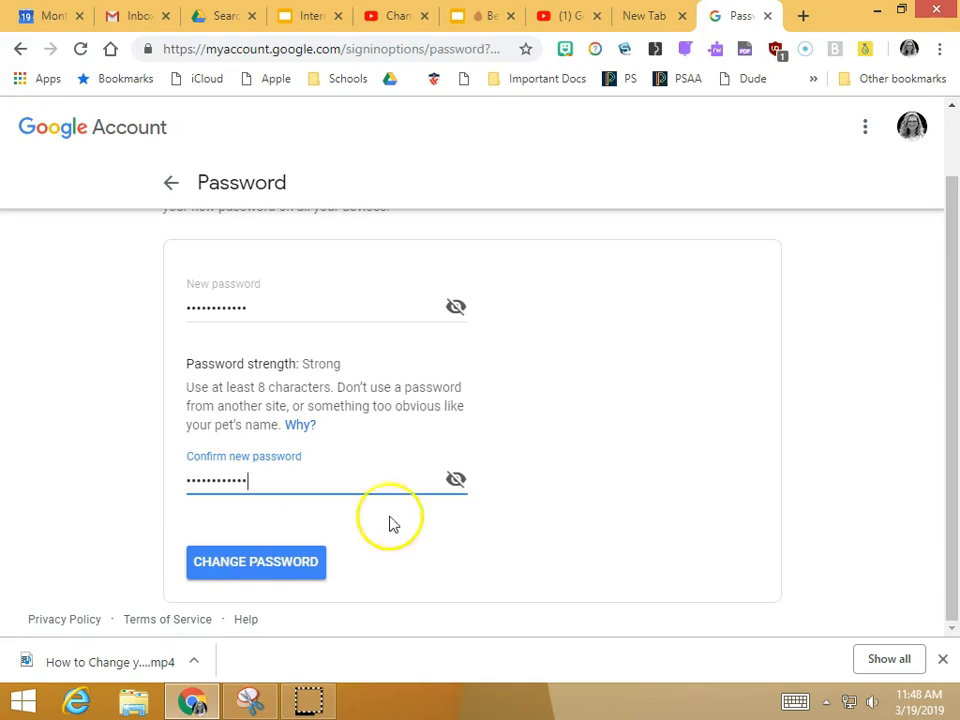
pyautogui.scroll(3)
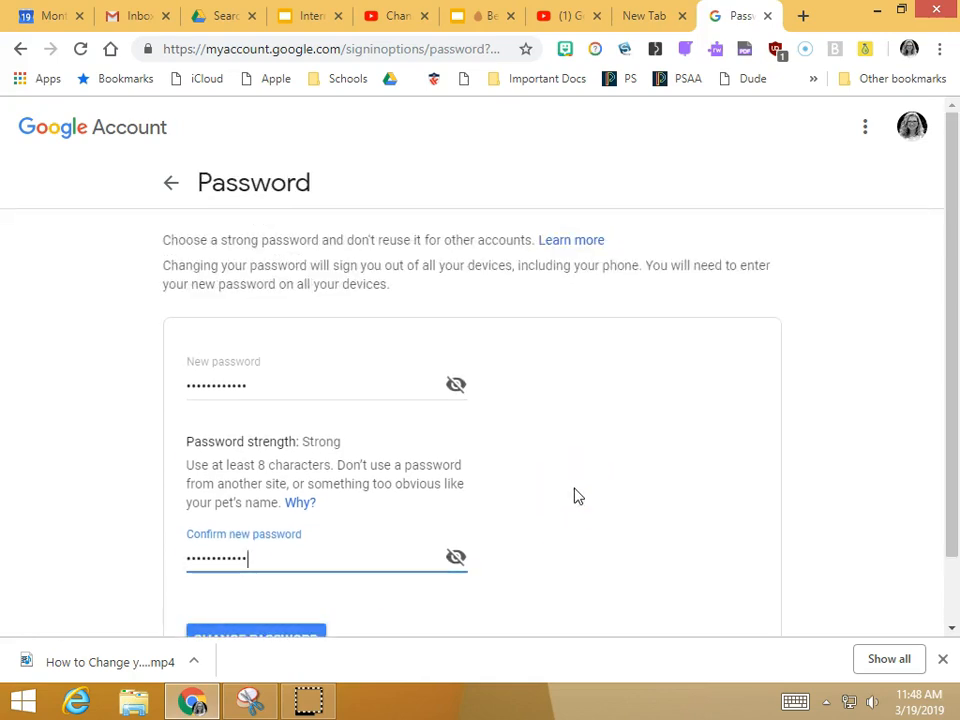